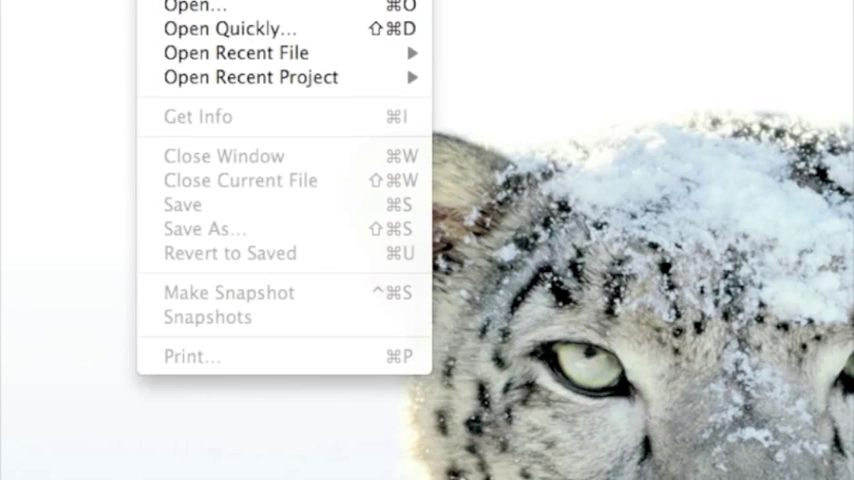
Create a Tab Bar Application project named 'Tab Bar Application' on the Desktop
{"action": "left_click", "coordinate": [200, 6]}
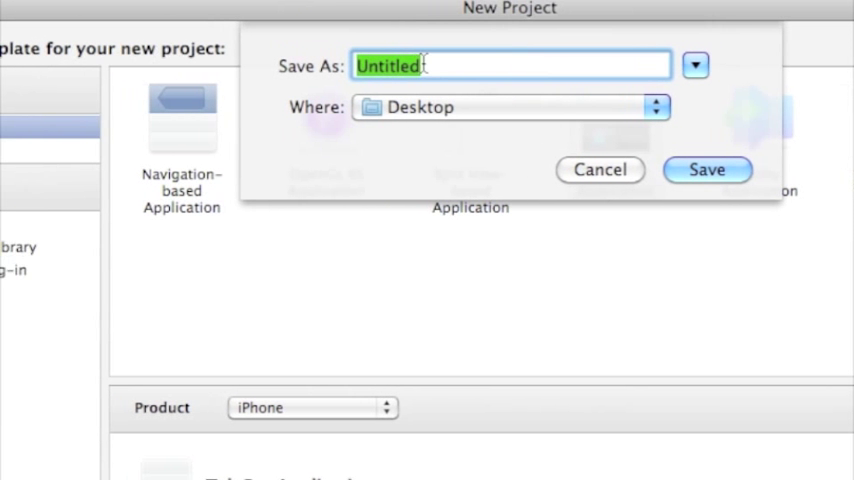
{"action": "type", "text": "TAb"}
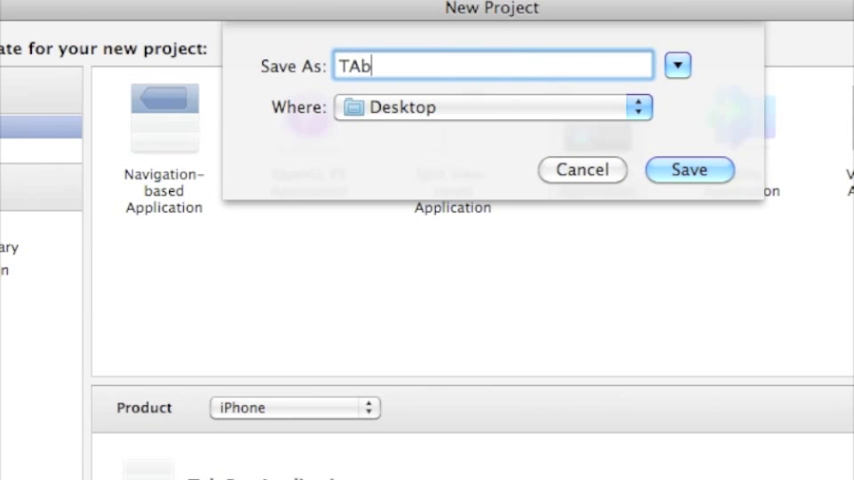
{"action": "type", "text": "Tab BAr"}
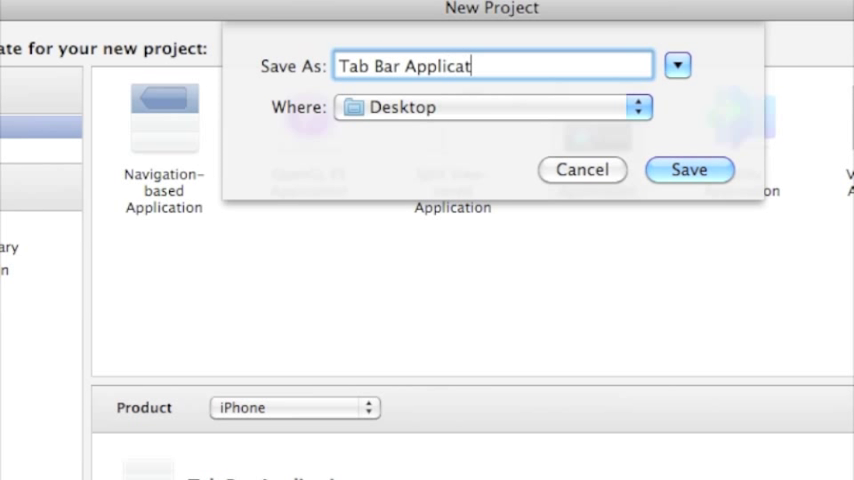
{"action": "left_click", "coordinate": [689, 169]}
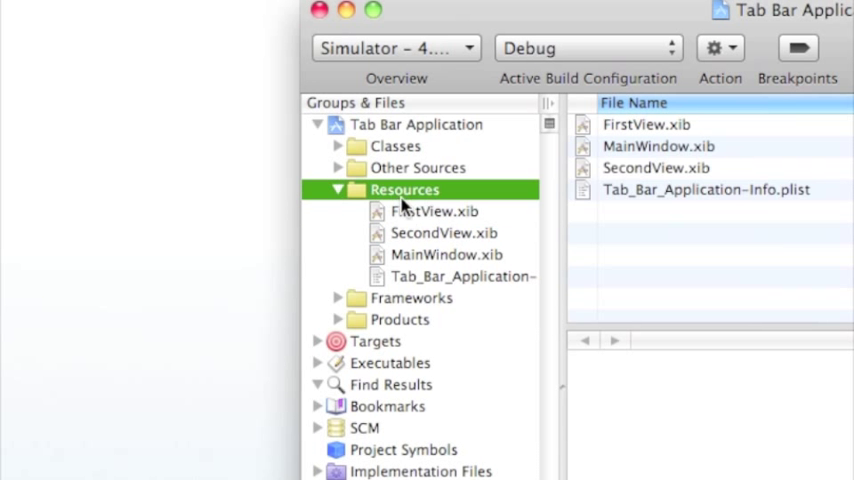
Select FirstView.xib, then open MainWindow.xib from the Resources group
{"action": "left_click", "coordinate": [434, 211]}
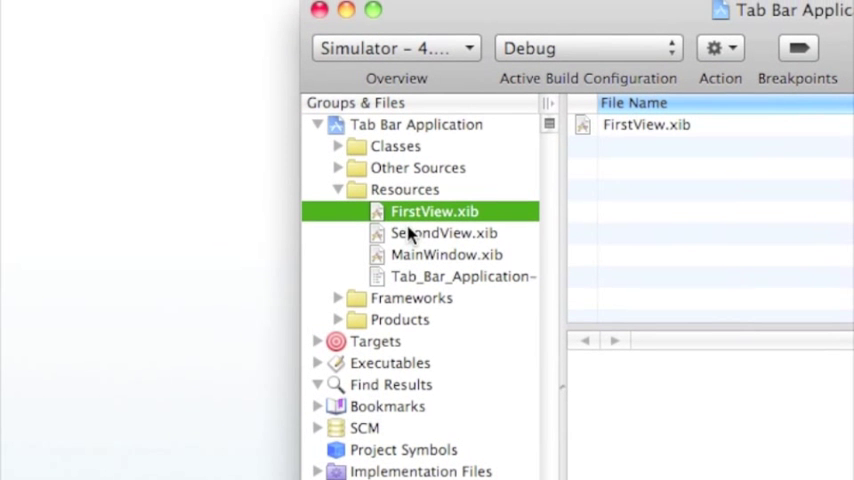
{"action": "left_click", "coordinate": [446, 254]}
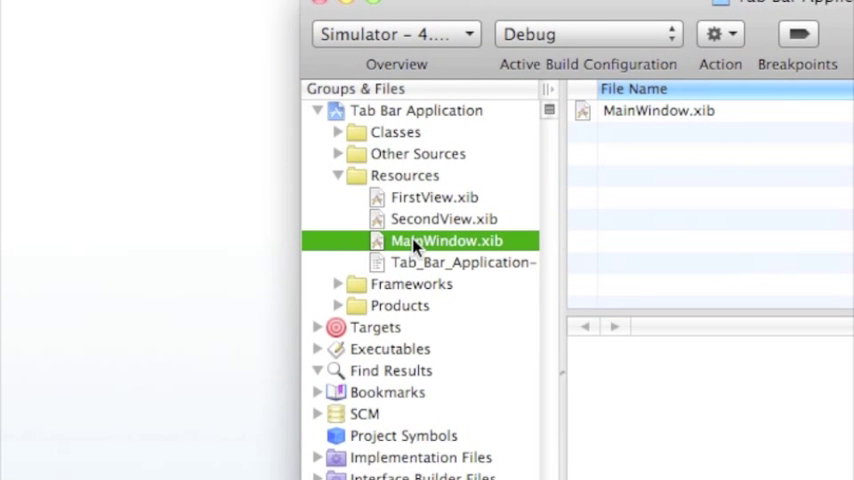
{"action": "scroll", "scroll_direction": "down", "scroll_amount": 3}
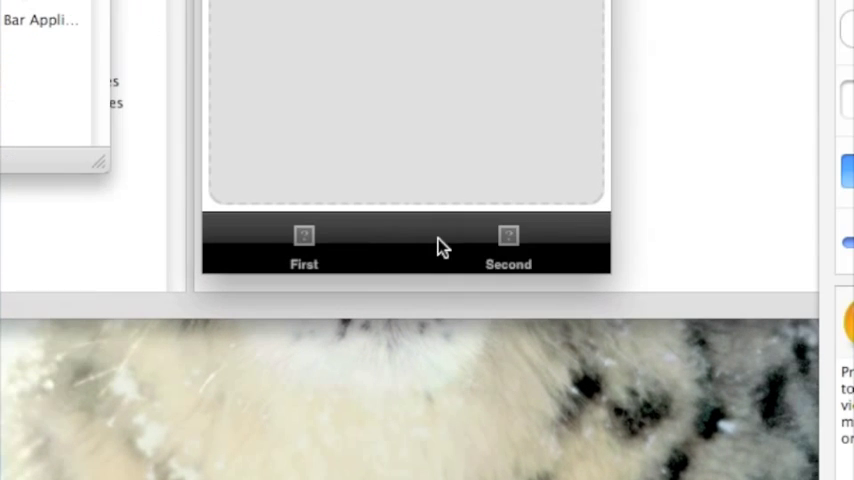
Select the First tab bar item to show its attributes
{"action": "left_click", "coordinate": [508, 245]}
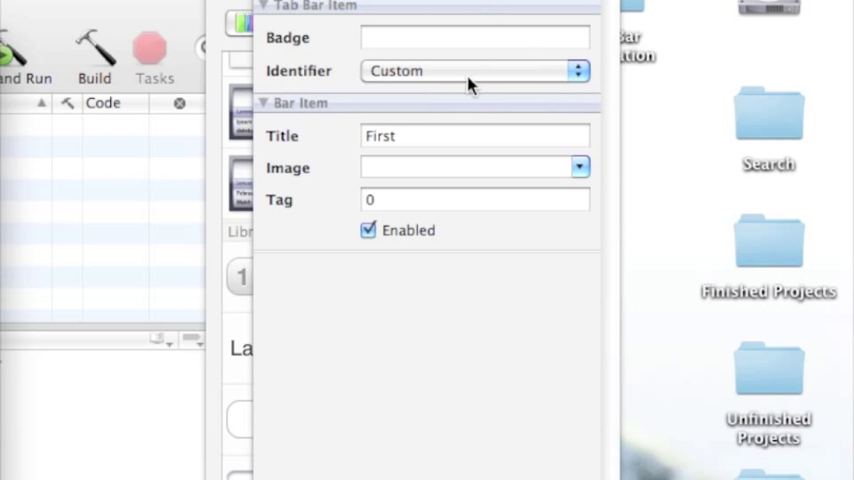
Set the first tab's Identifier to the Downloads system item
{"action": "left_click", "coordinate": [475, 70]}
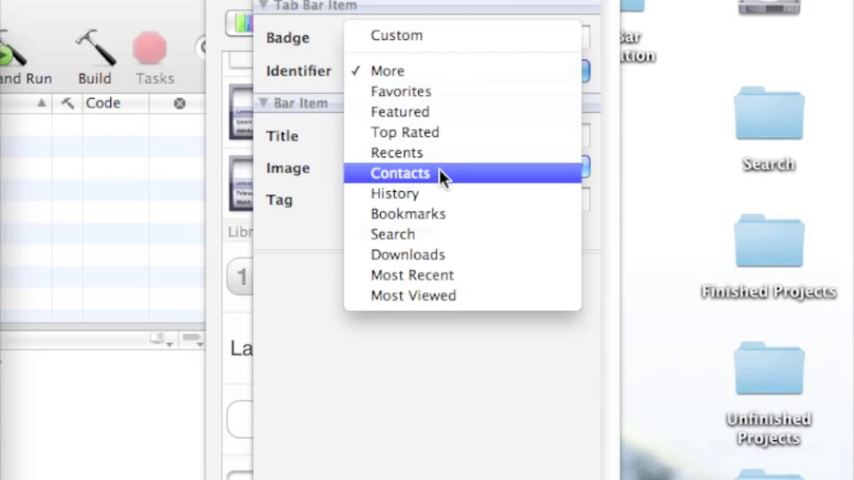
{"action": "left_click", "coordinate": [400, 173]}
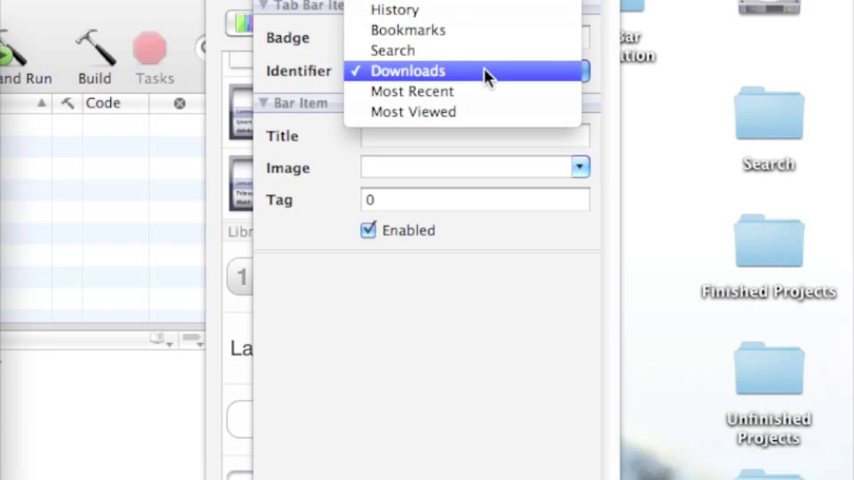
{"action": "mouse_move", "coordinate": [452, 83]}
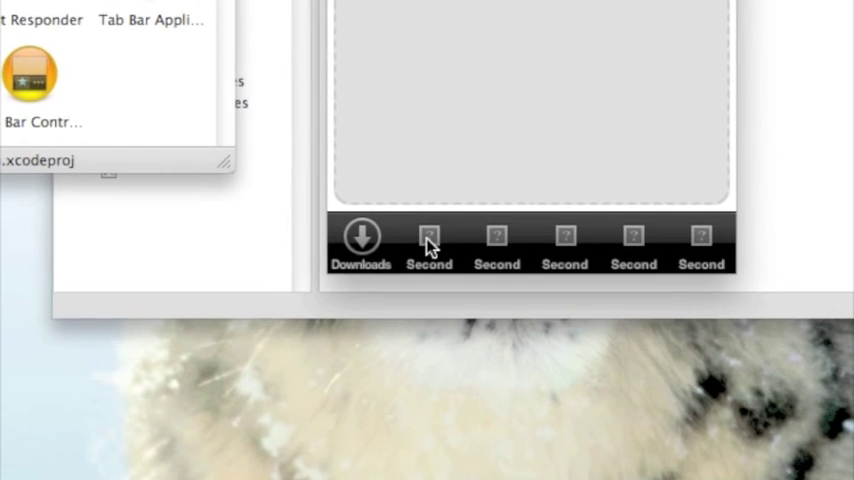
Set the remaining tabs to Top Rated, Recents, History, Most Recent and More
{"action": "left_click", "coordinate": [429, 245]}
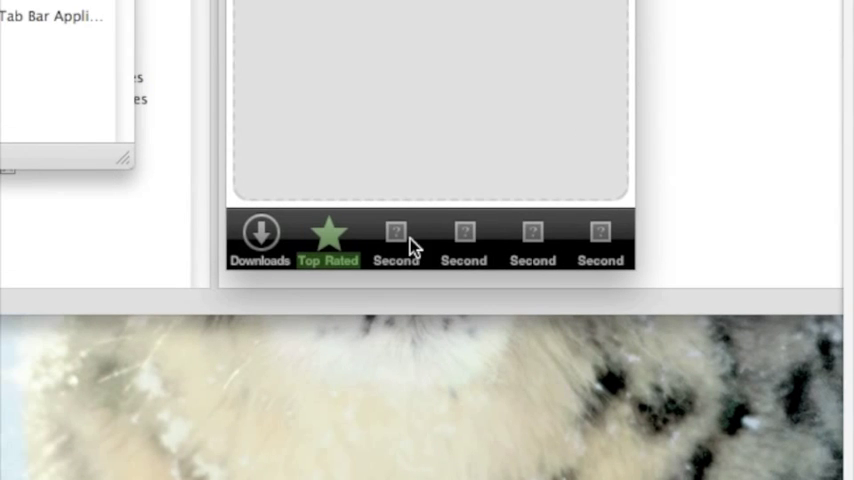
{"action": "left_click", "coordinate": [413, 240]}
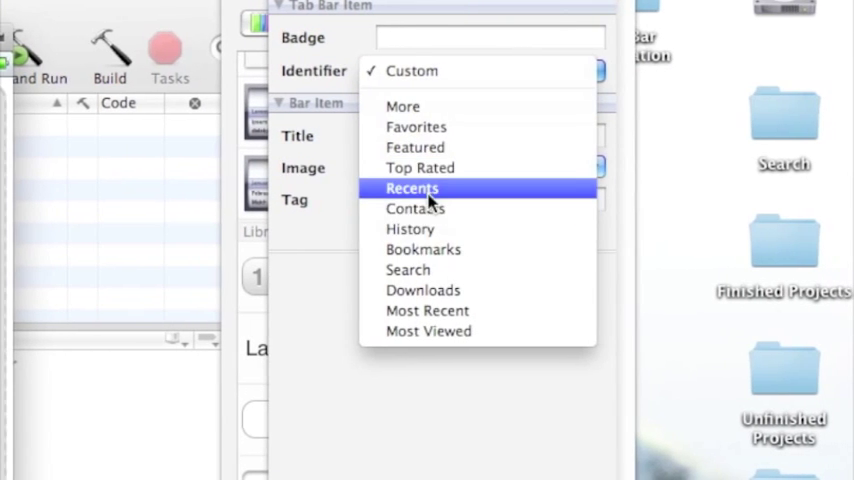
{"action": "left_click", "coordinate": [413, 188]}
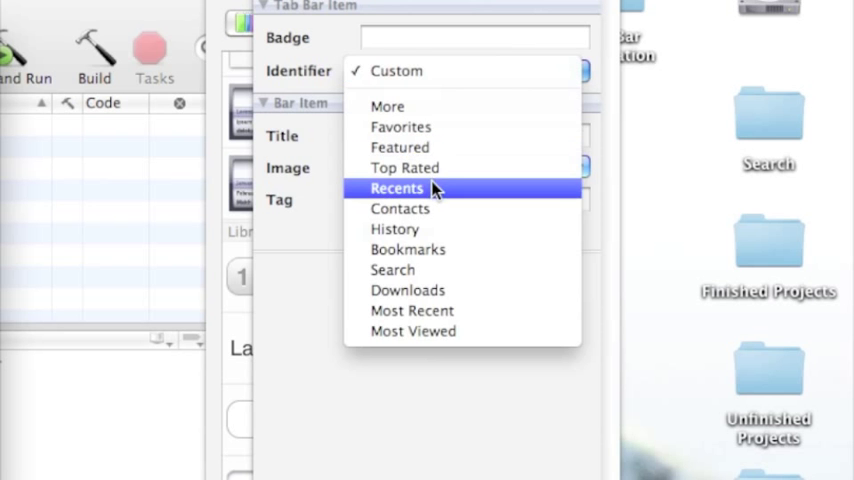
{"action": "left_click", "coordinate": [397, 188]}
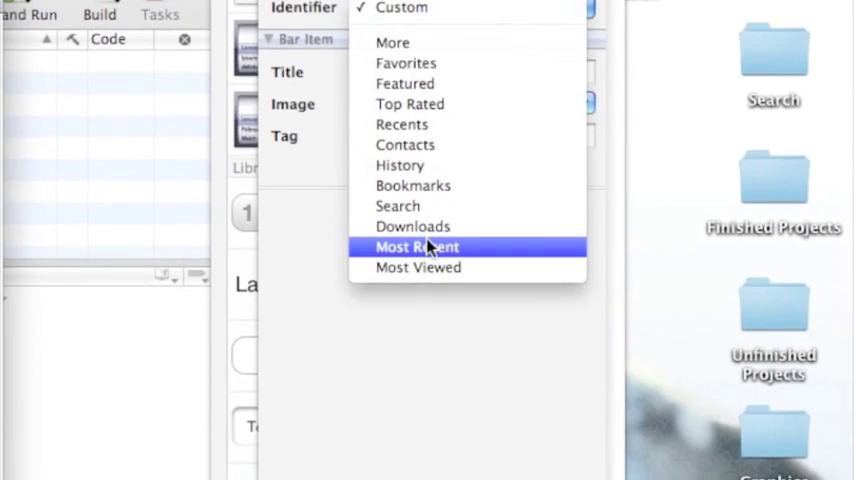
{"action": "left_click", "coordinate": [416, 246]}
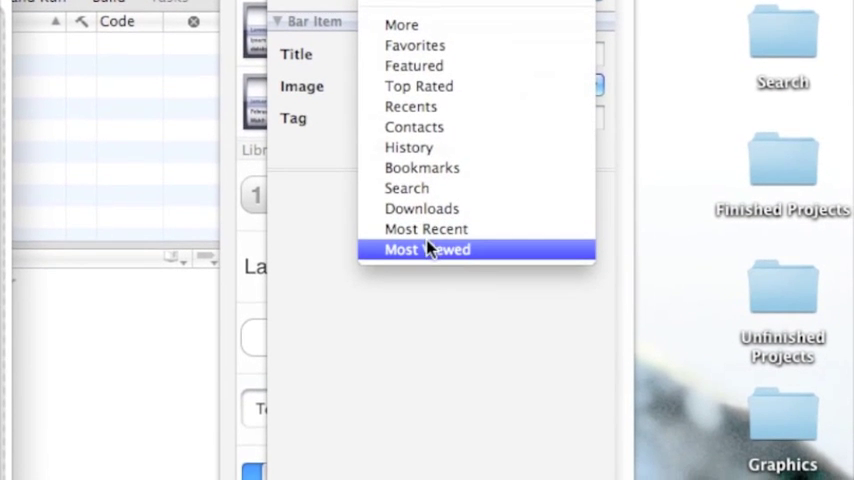
{"action": "left_click", "coordinate": [427, 249]}
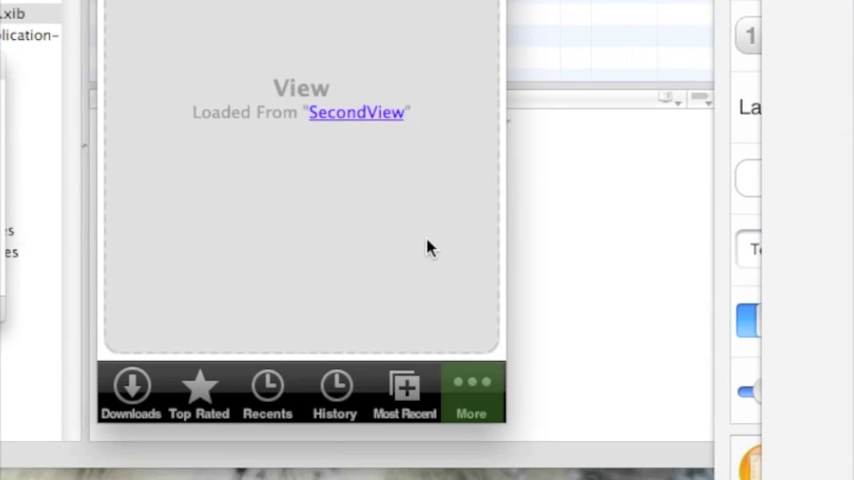
Give the Downloads tab's view an orange background colour
{"action": "scroll", "scroll_direction": "down", "scroll_amount": 3}
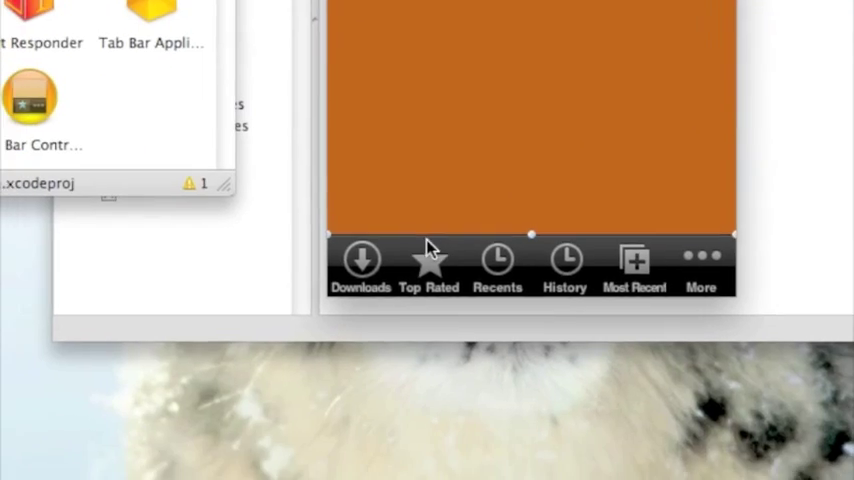
{"action": "left_click", "coordinate": [564, 265]}
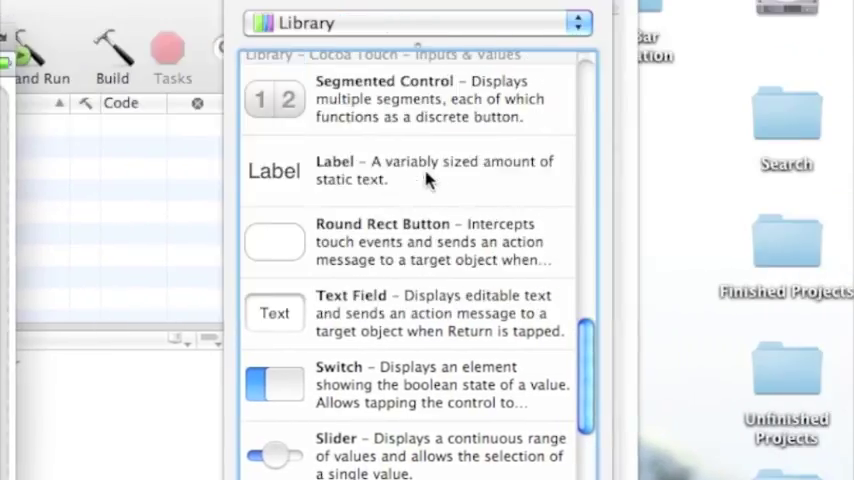
Drag a Label onto the tab view and set its text to 'THis is an app'
{"action": "left_click_drag", "start_coordinate": [274, 170], "coordinate": [430, 237]}
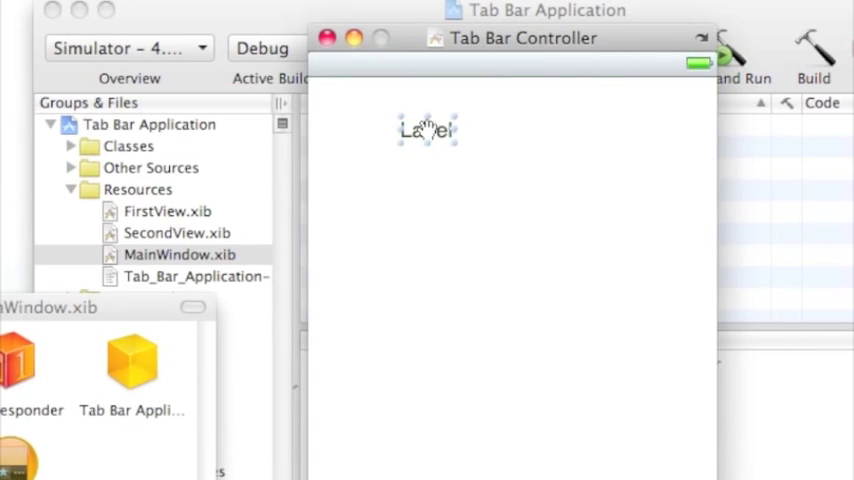
{"action": "type", "text": "THis is"}
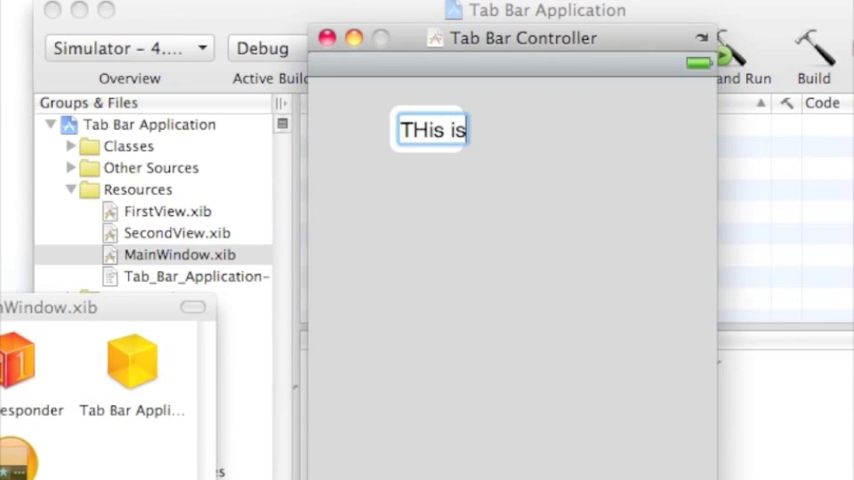
{"action": "type", "text": "an app"}
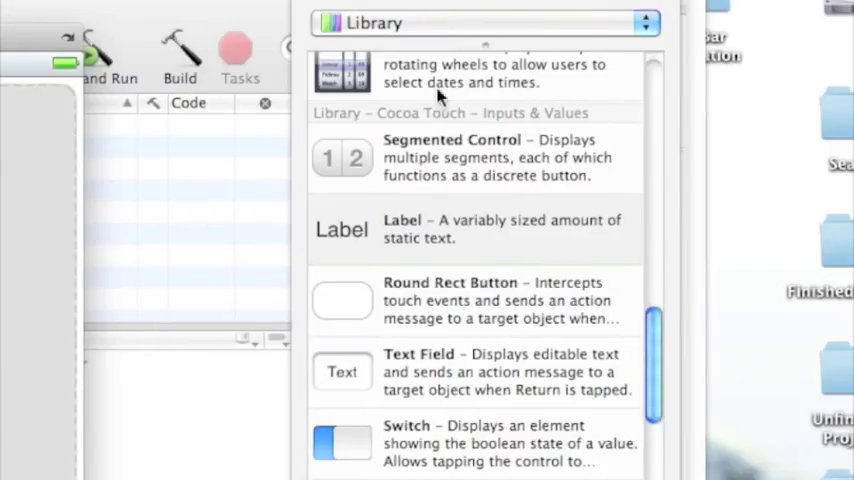
{"action": "scroll", "scroll_direction": "down", "scroll_amount": 3}
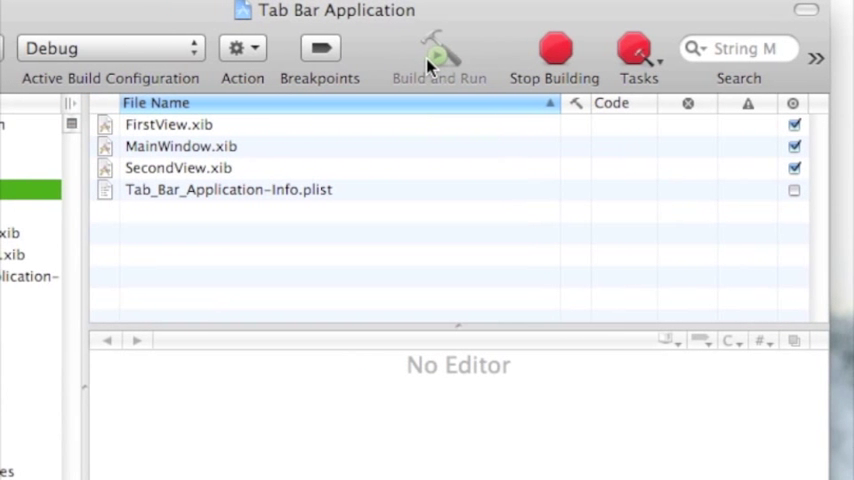
{"action": "mouse_move", "coordinate": [440, 55]}
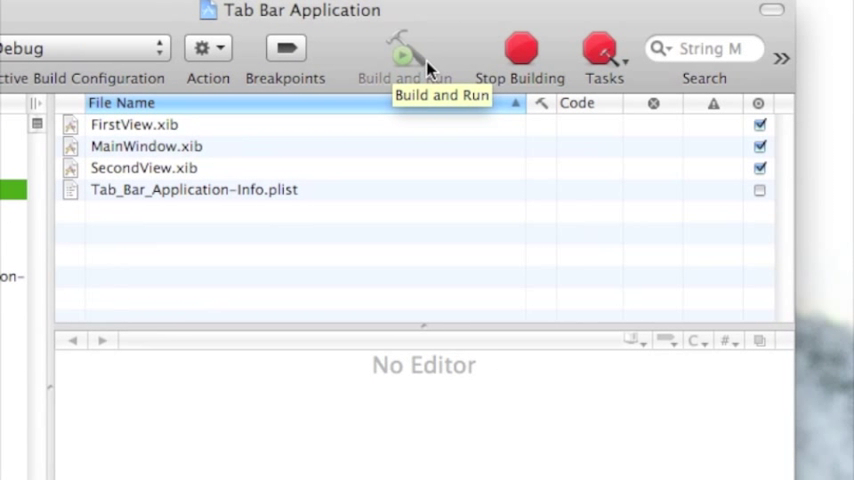
Build and run Tab Bar Application in the iPhone Simulator
{"action": "left_click", "coordinate": [404, 55]}
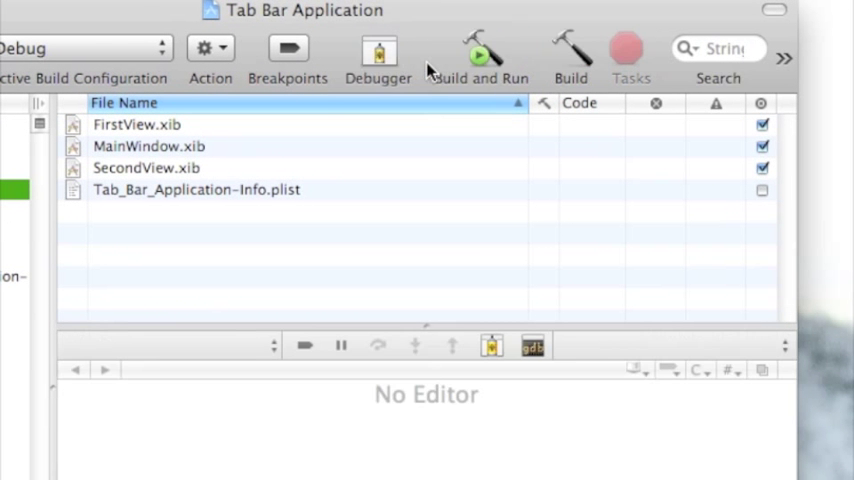
{"action": "left_click", "coordinate": [480, 55]}
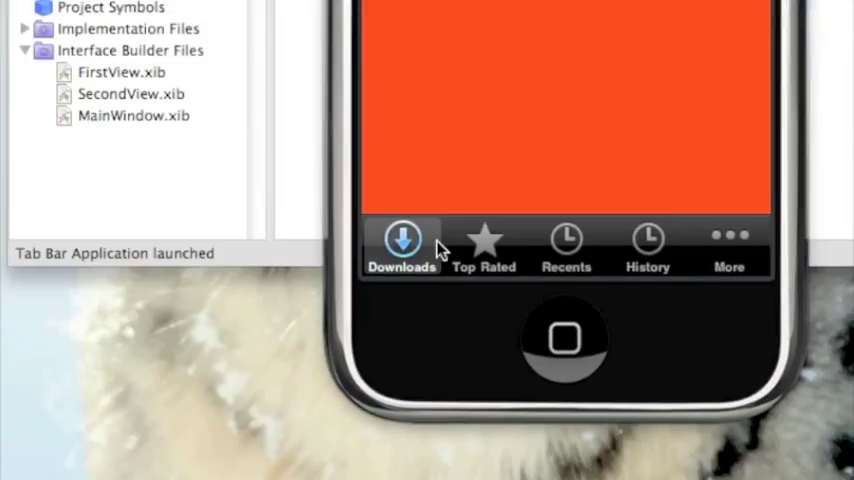
Open the More tab and tap Edit to show the Configure screen
{"action": "left_click", "coordinate": [647, 245]}
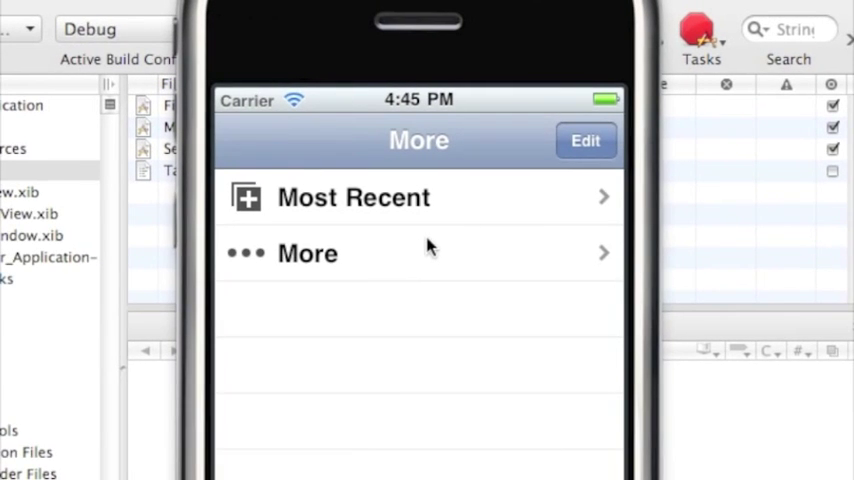
{"action": "left_click", "coordinate": [586, 140]}
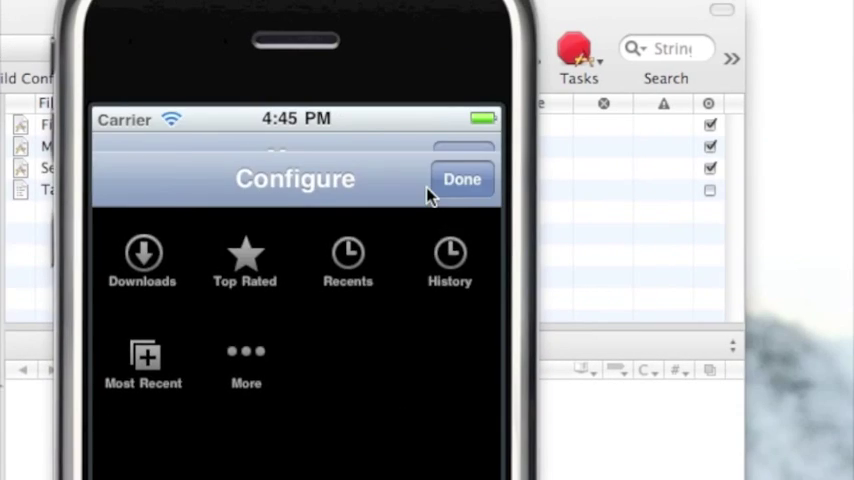